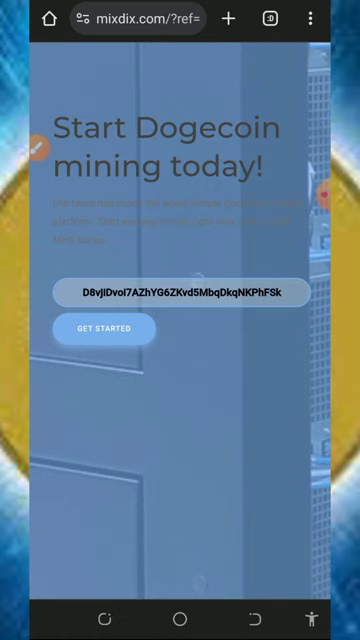
Step: Scroll the homepage and tap Get Started to enter the mining account's withdrawal page
click(104, 328)
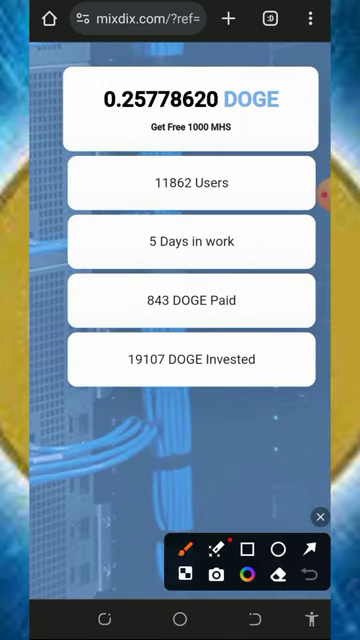
drag(110, 175, 270, 265)
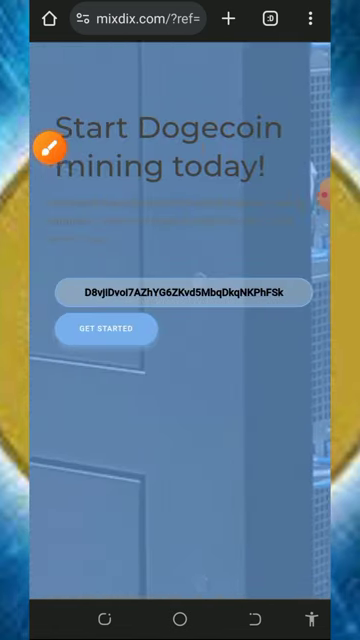
click(105, 329)
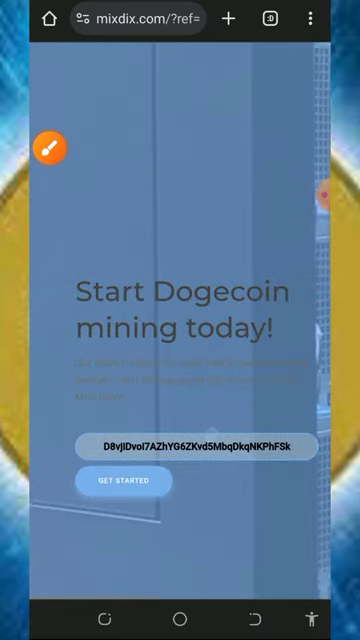
scroll(down, 3)
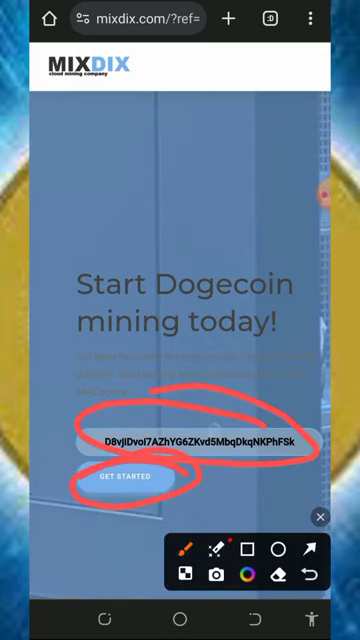
click(125, 483)
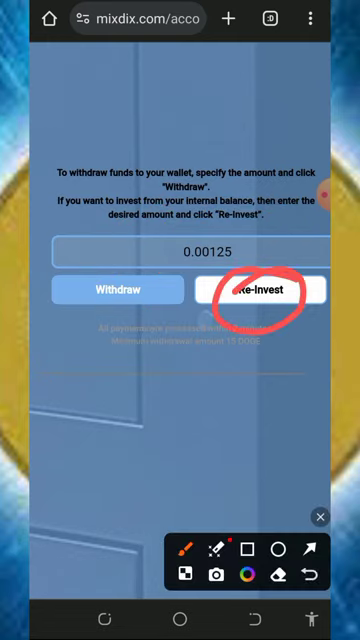
Step: Re-invest 0.00125 from the internal balance and dismiss the 'Re-Invest complete' alert
click(260, 290)
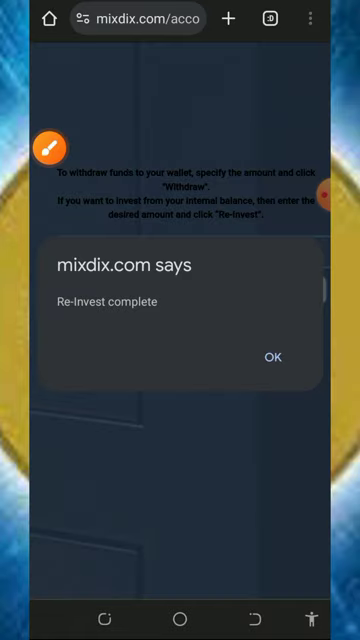
click(272, 357)
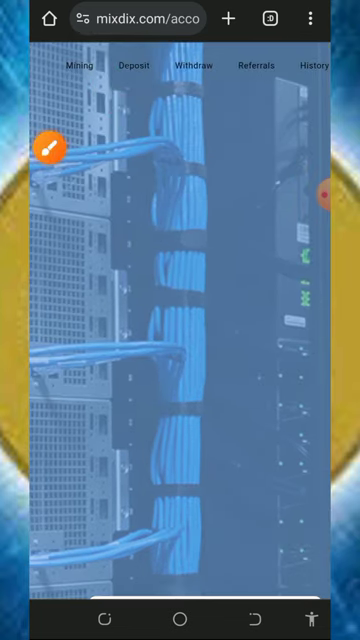
click(130, 66)
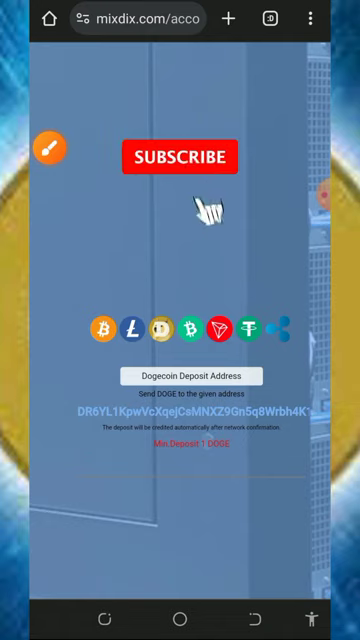
click(180, 157)
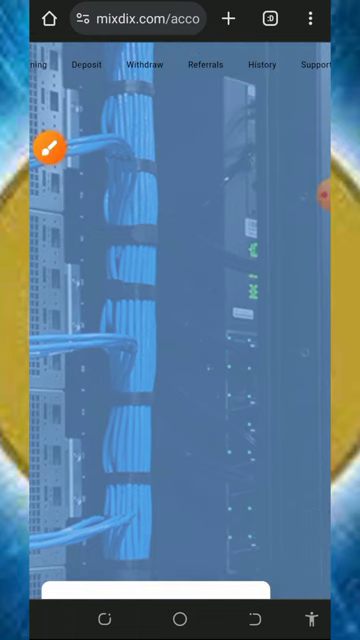
Step: Open Referrals and select the entire personal Referral LINK field
click(208, 65)
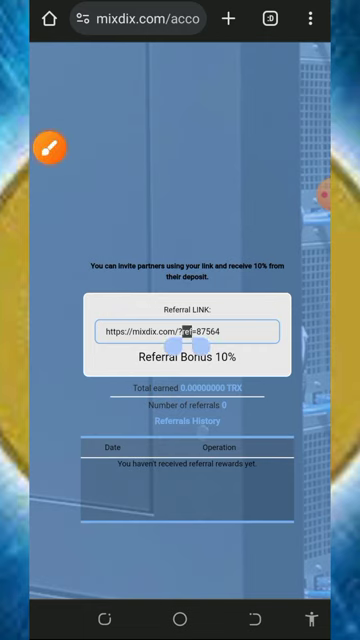
click(180, 331)
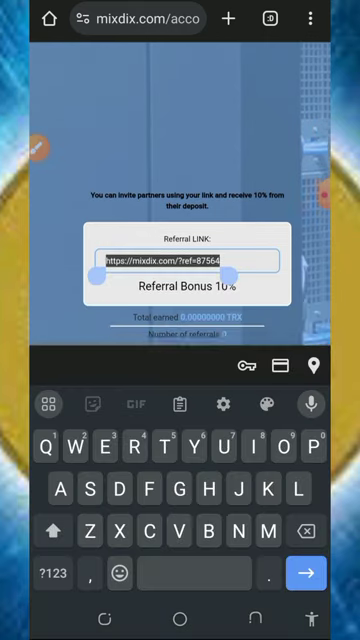